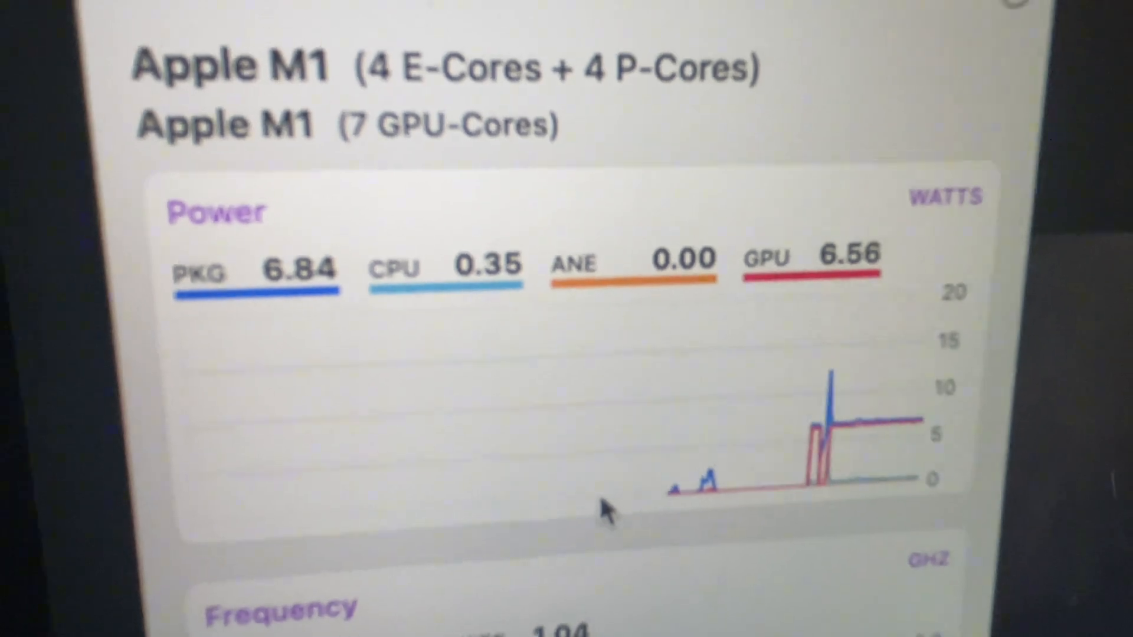
scroll(down, 3)
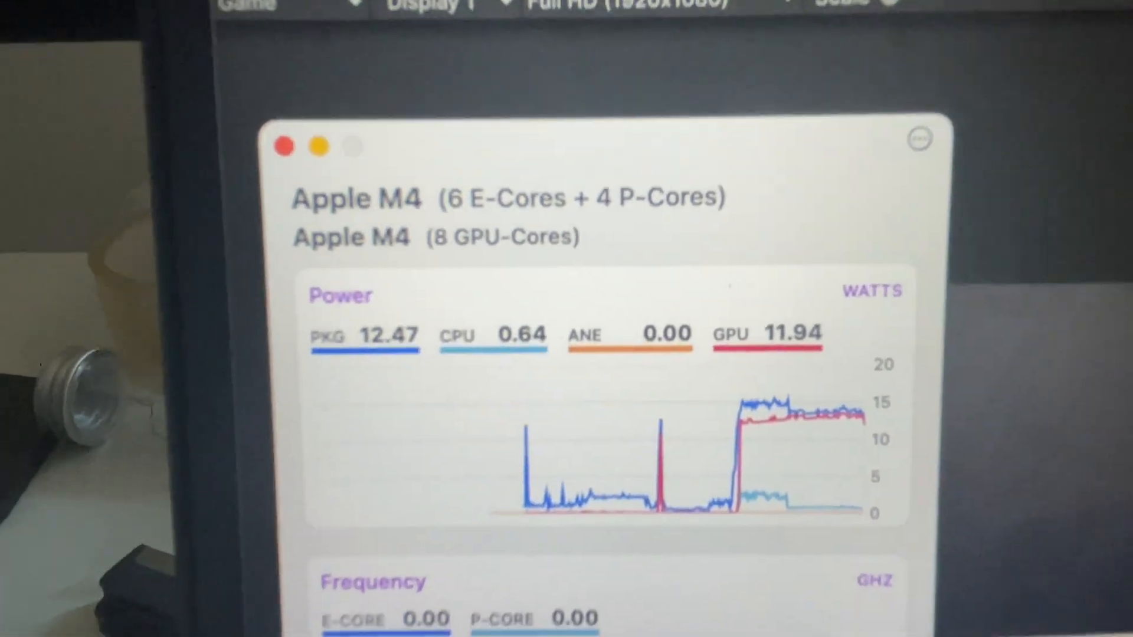
scroll(down, 3)
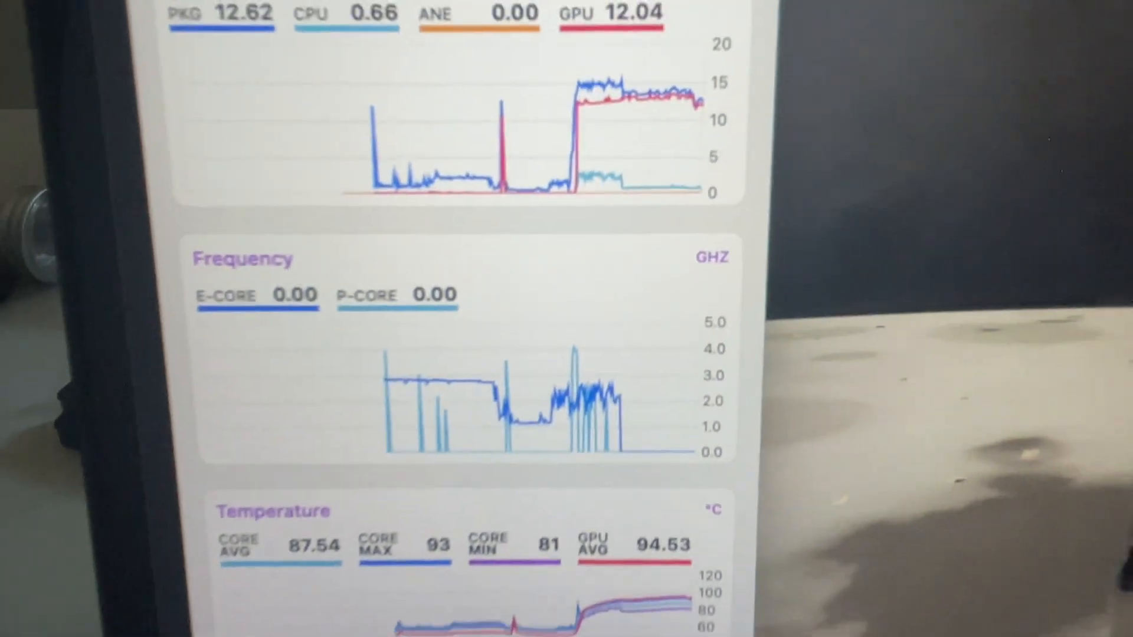
scroll(down, 3)
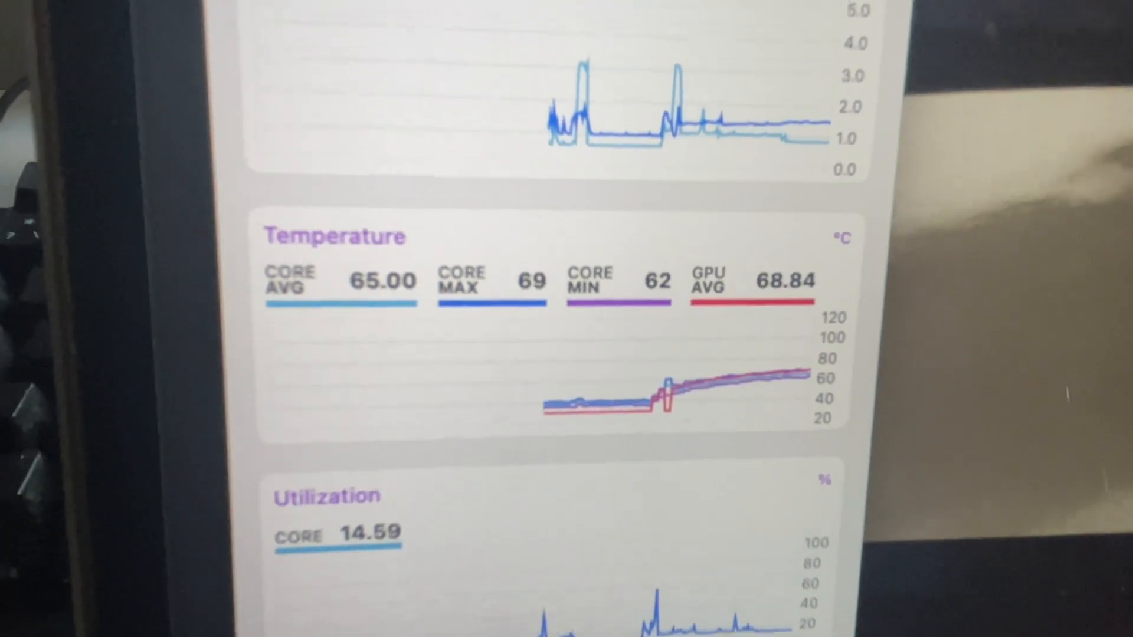
scroll(up, 3)
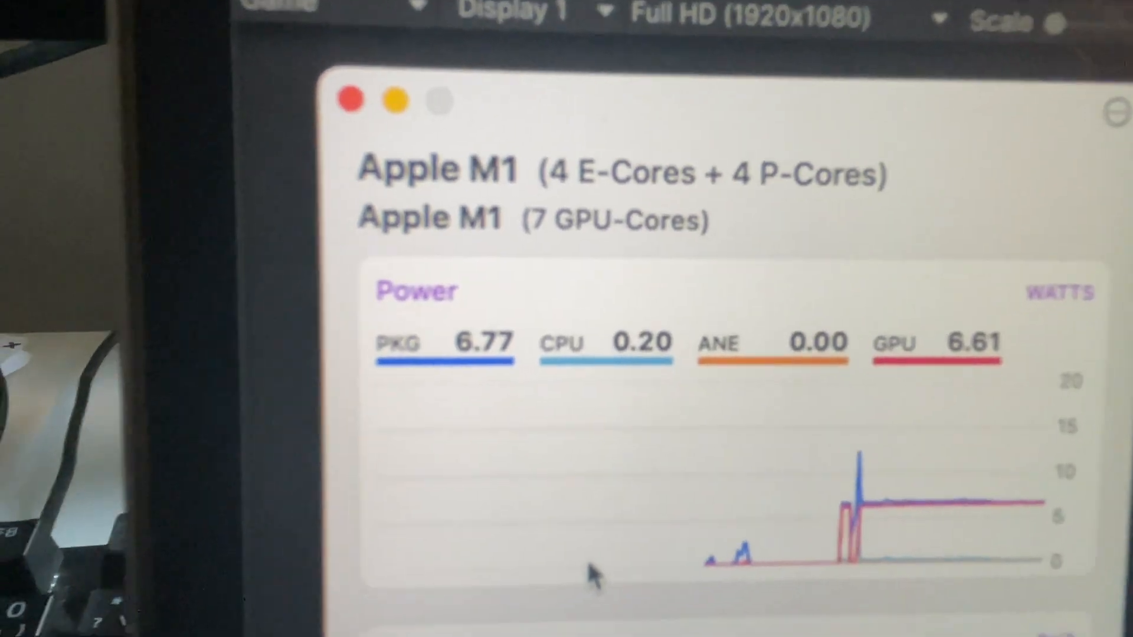